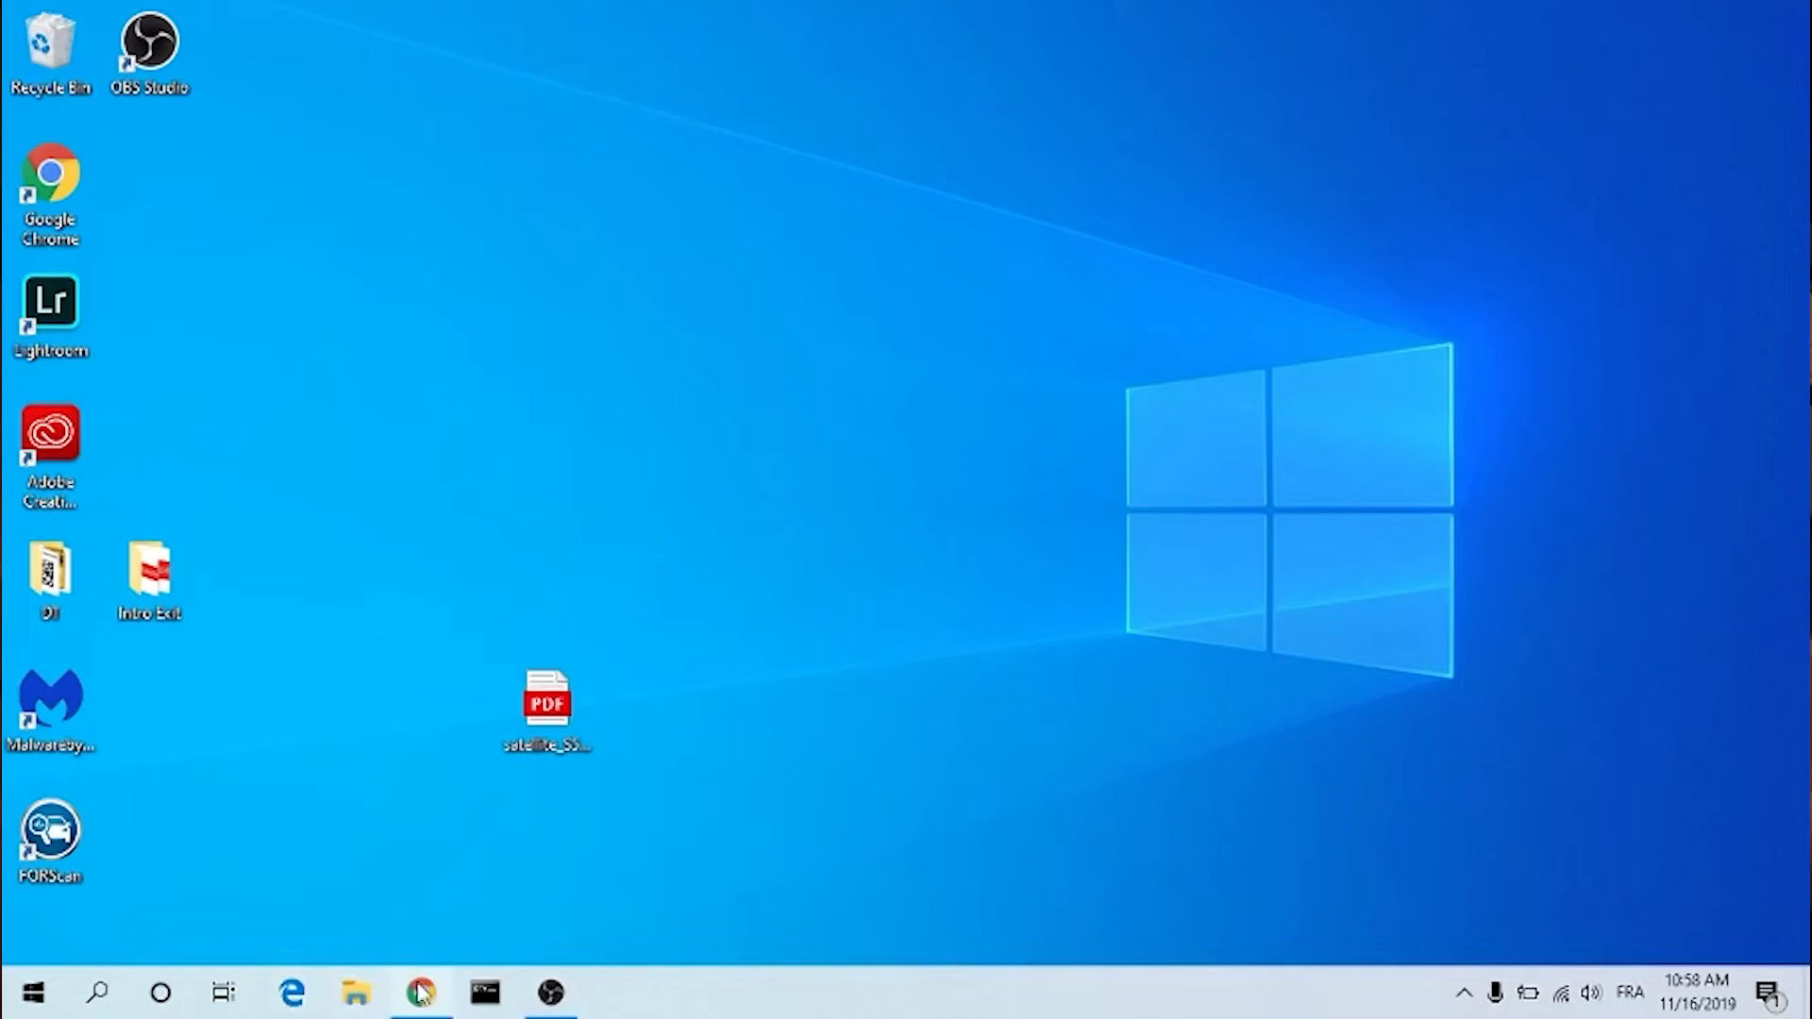
# - Download the FORScan 2.3.26 beta Windows installer from forscan.org/download.html in Chrome
pyautogui.click(421, 992)
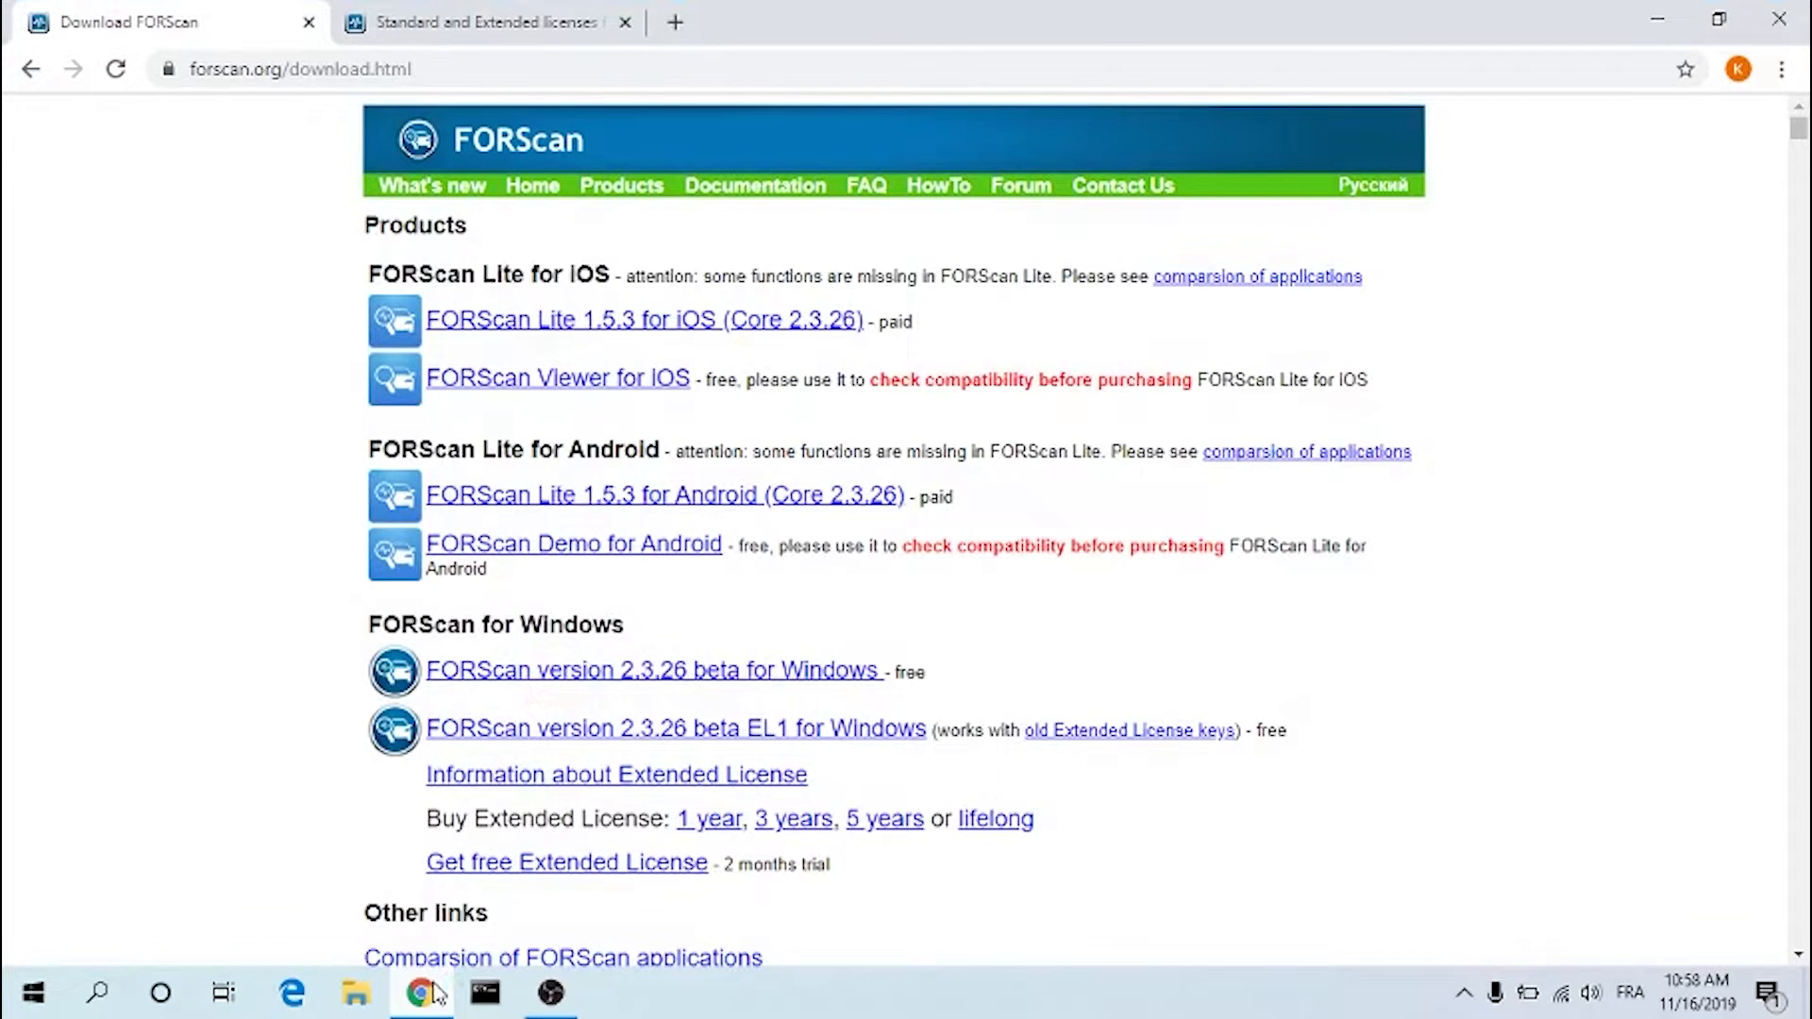
pyautogui.moveTo(368, 436)
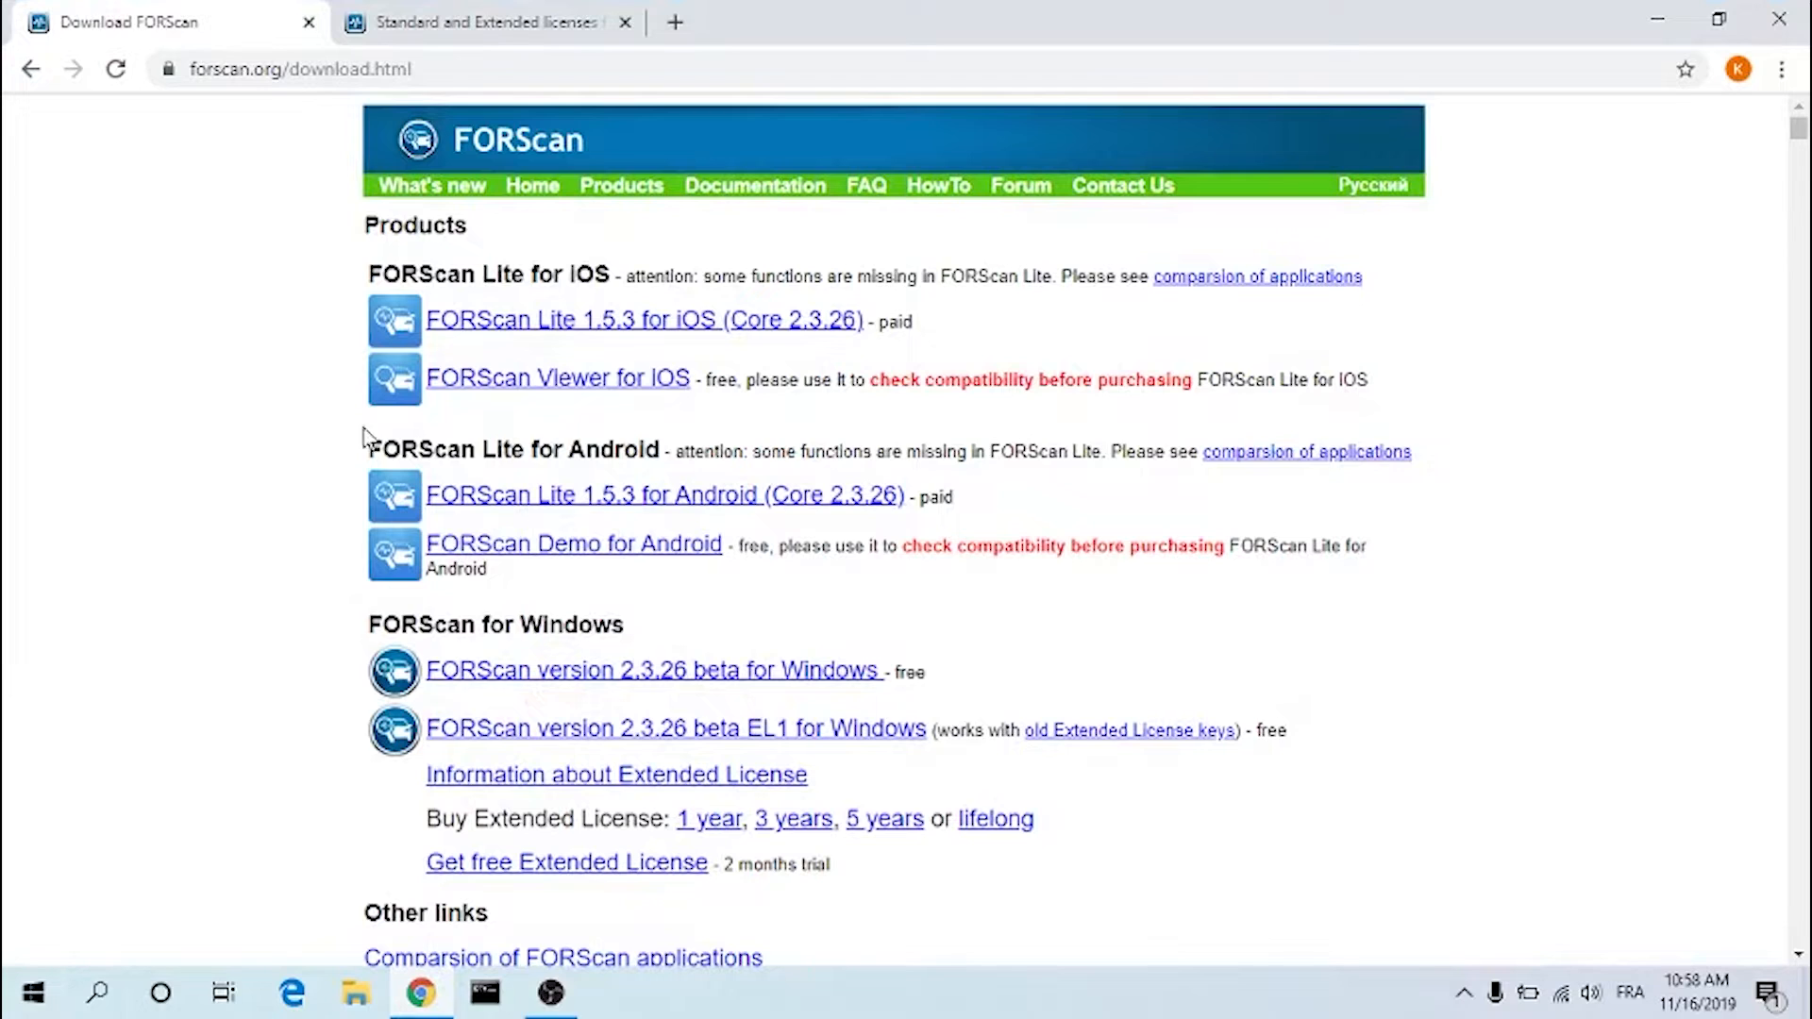
pyautogui.moveTo(713, 577)
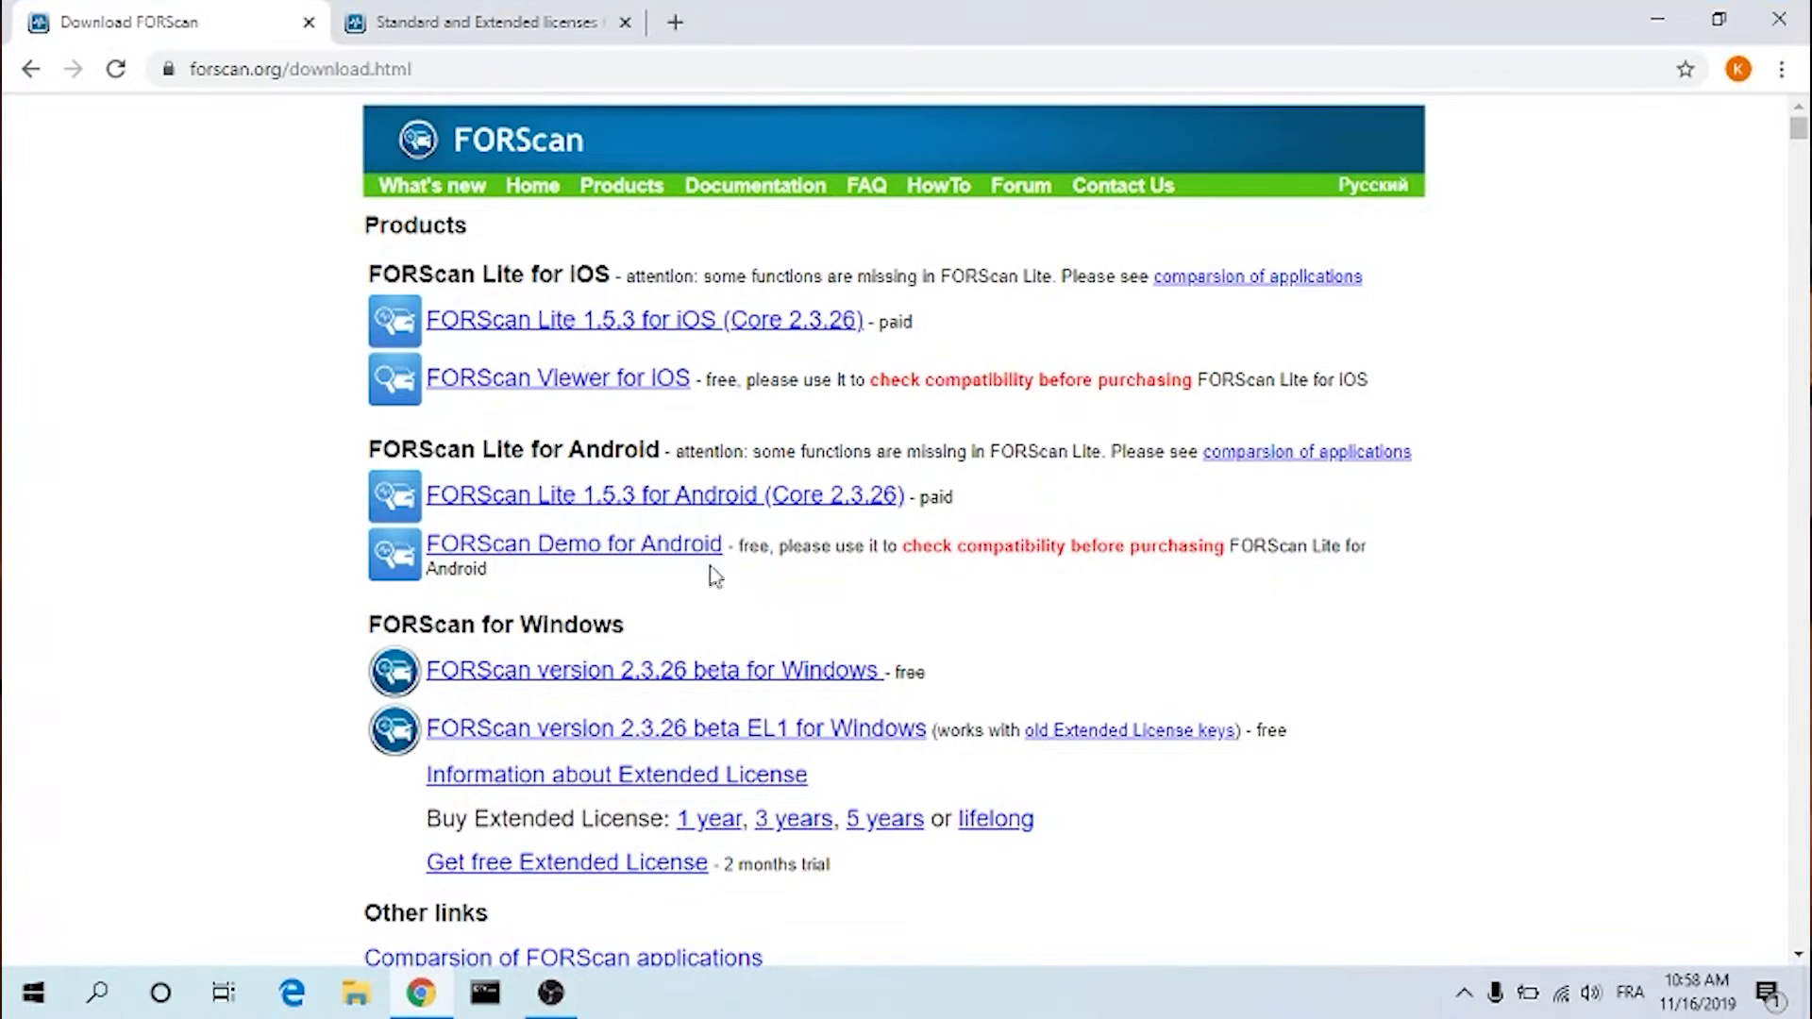
pyautogui.moveTo(746, 681)
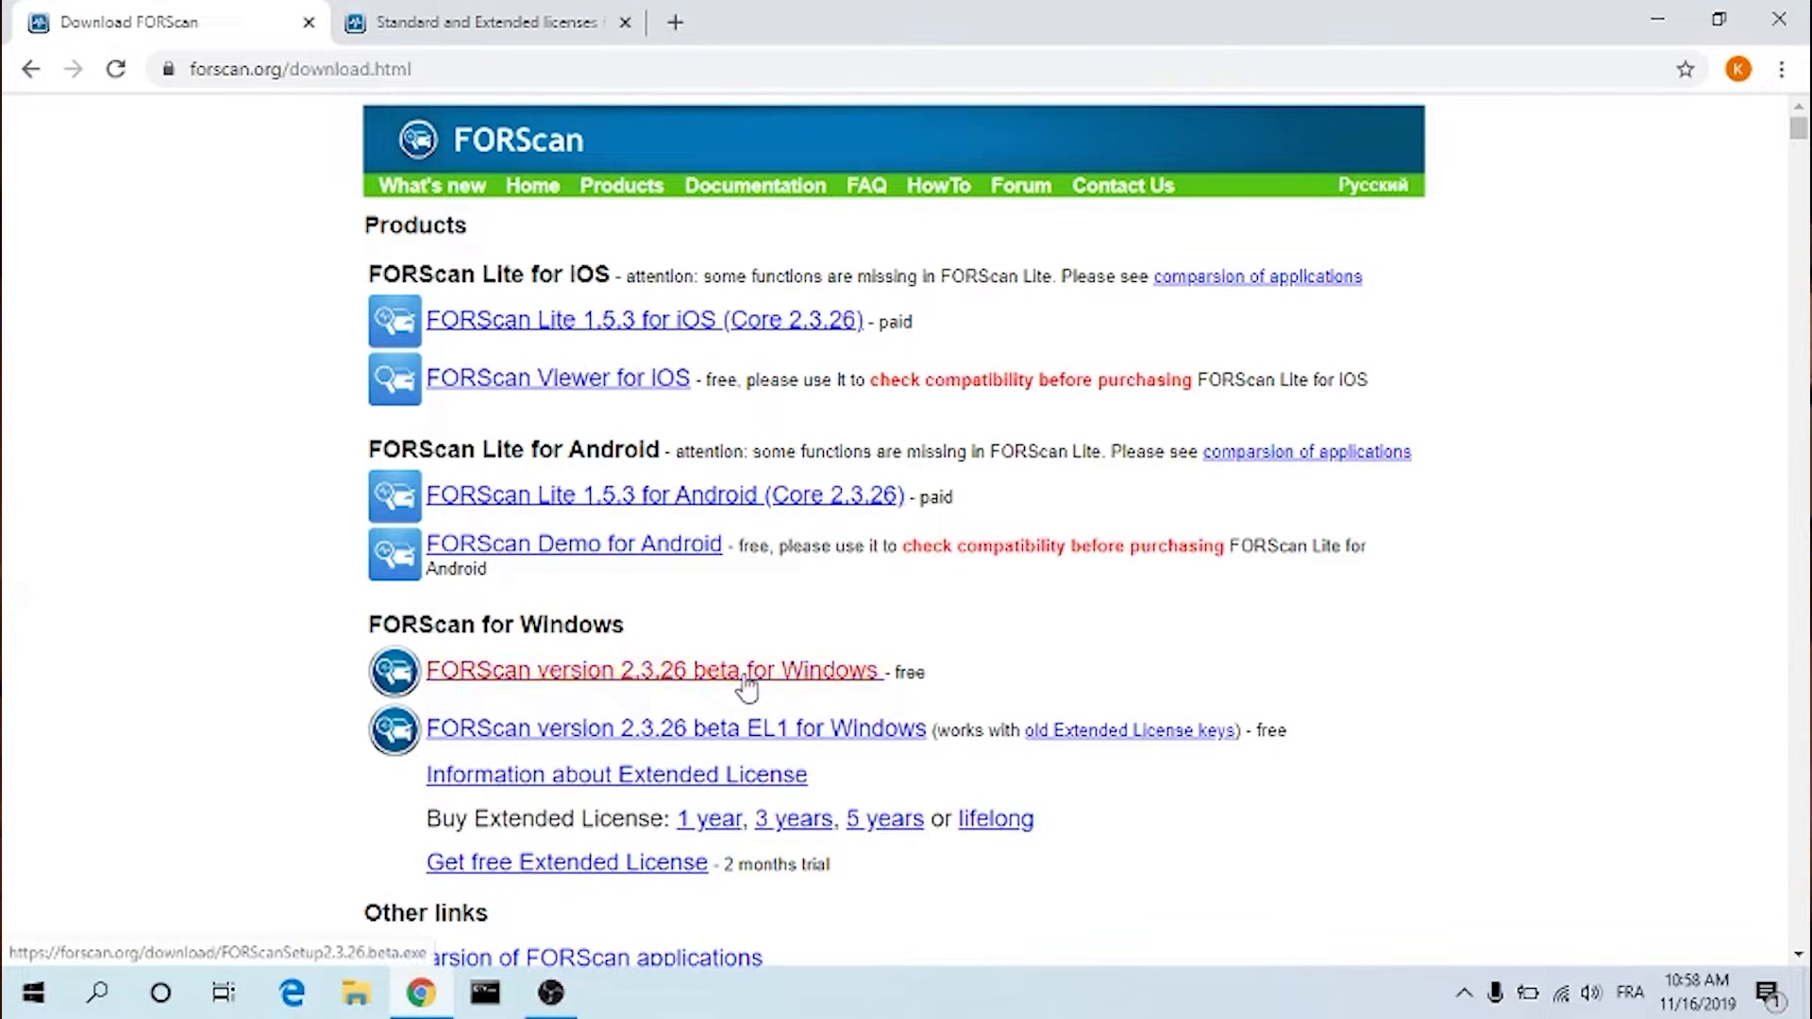
pyautogui.click(651, 669)
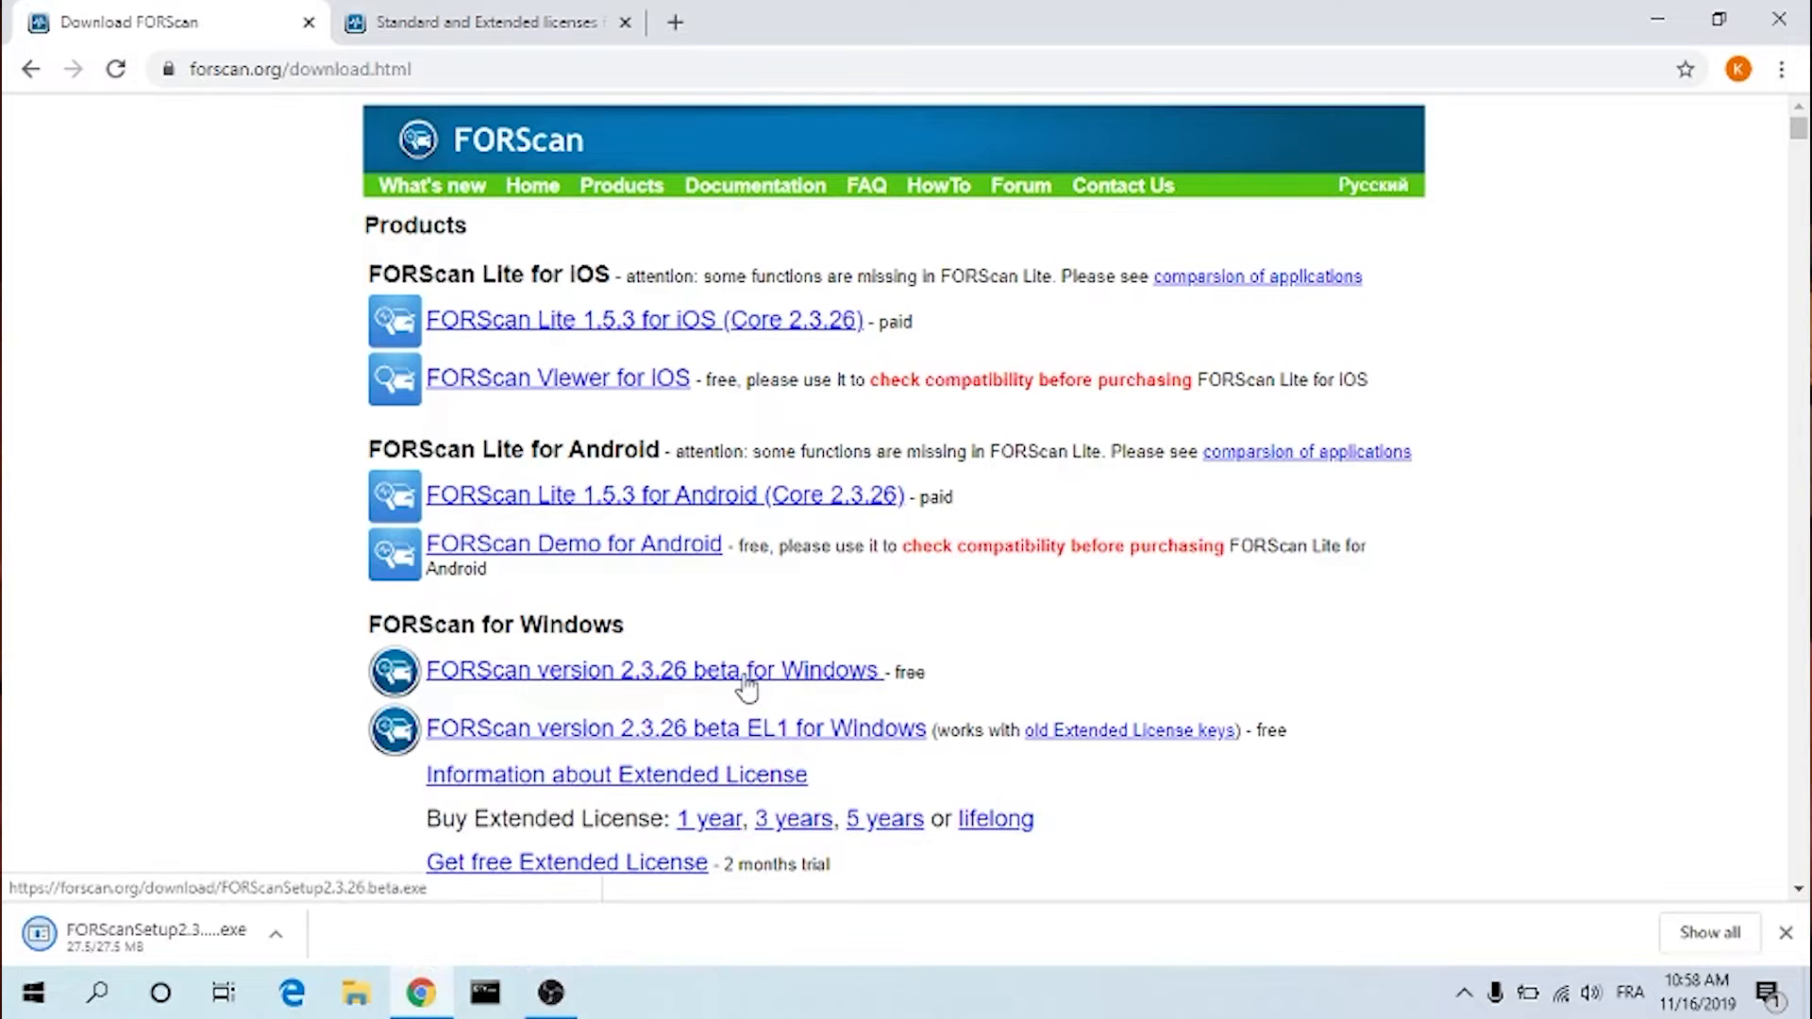
# - Run the installer, accept the agreement, keep the desktop shortcut, install and finish
pyautogui.click(275, 936)
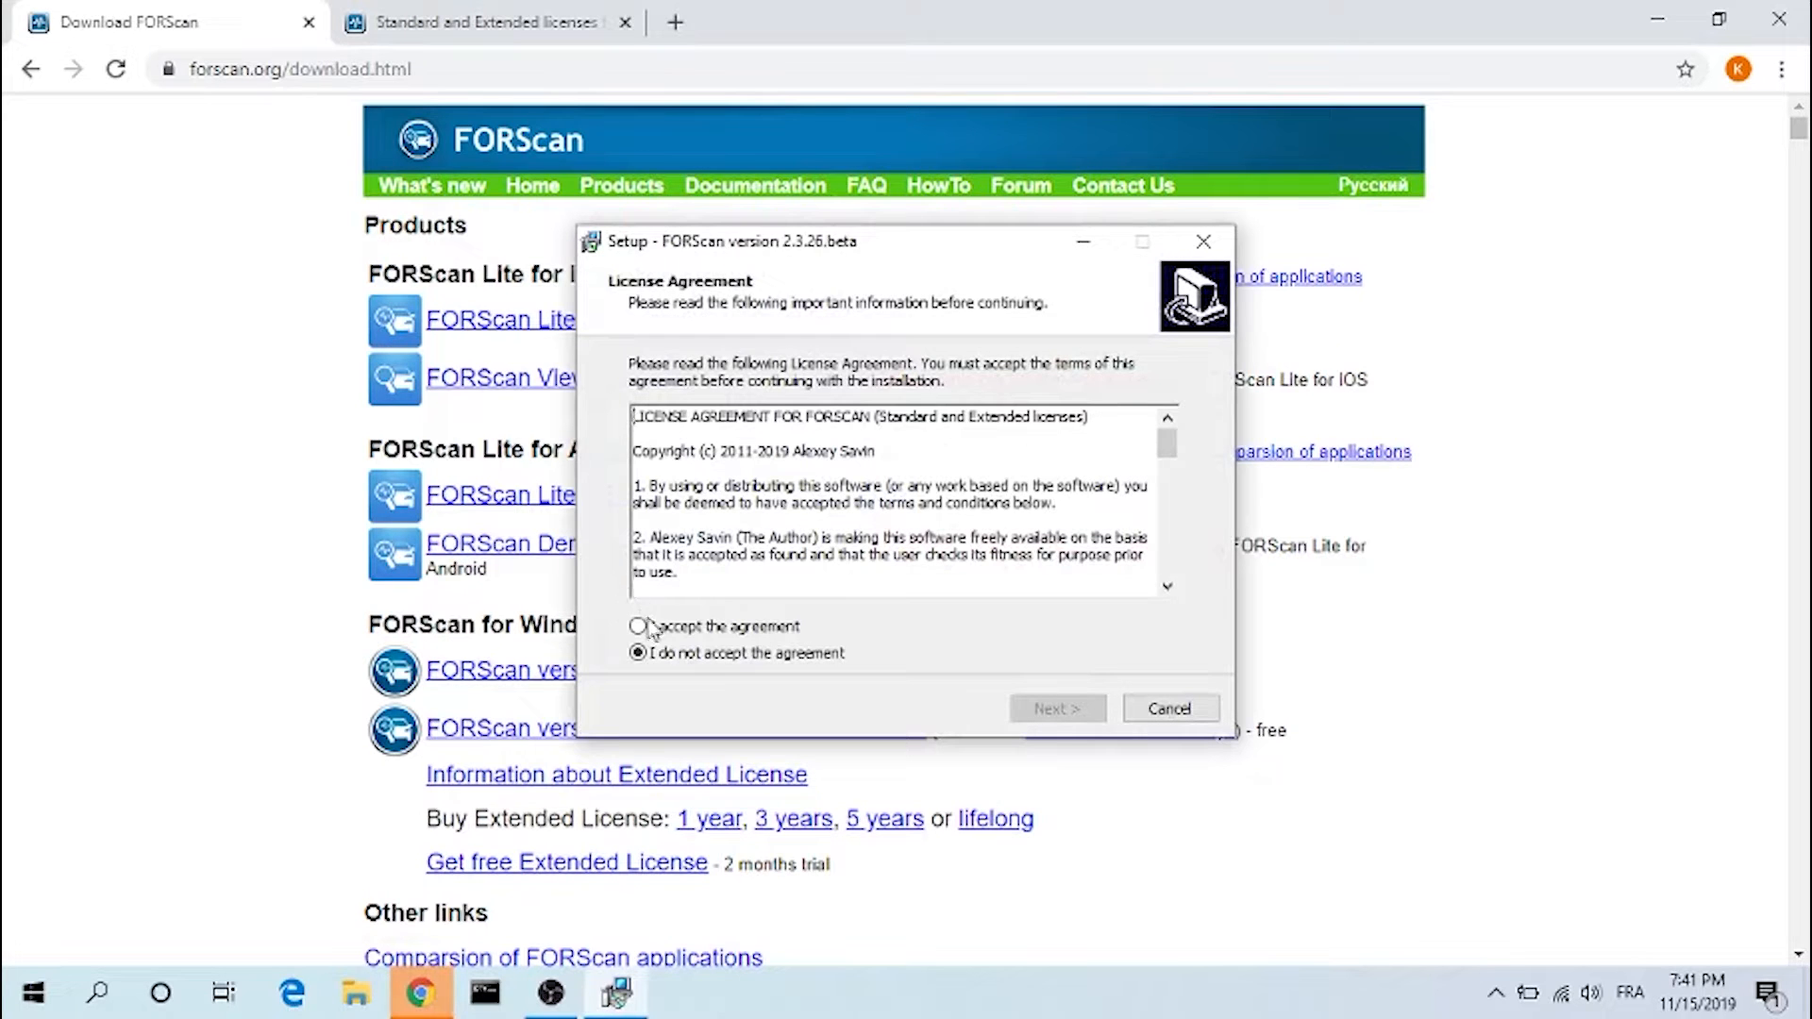
pyautogui.click(1053, 708)
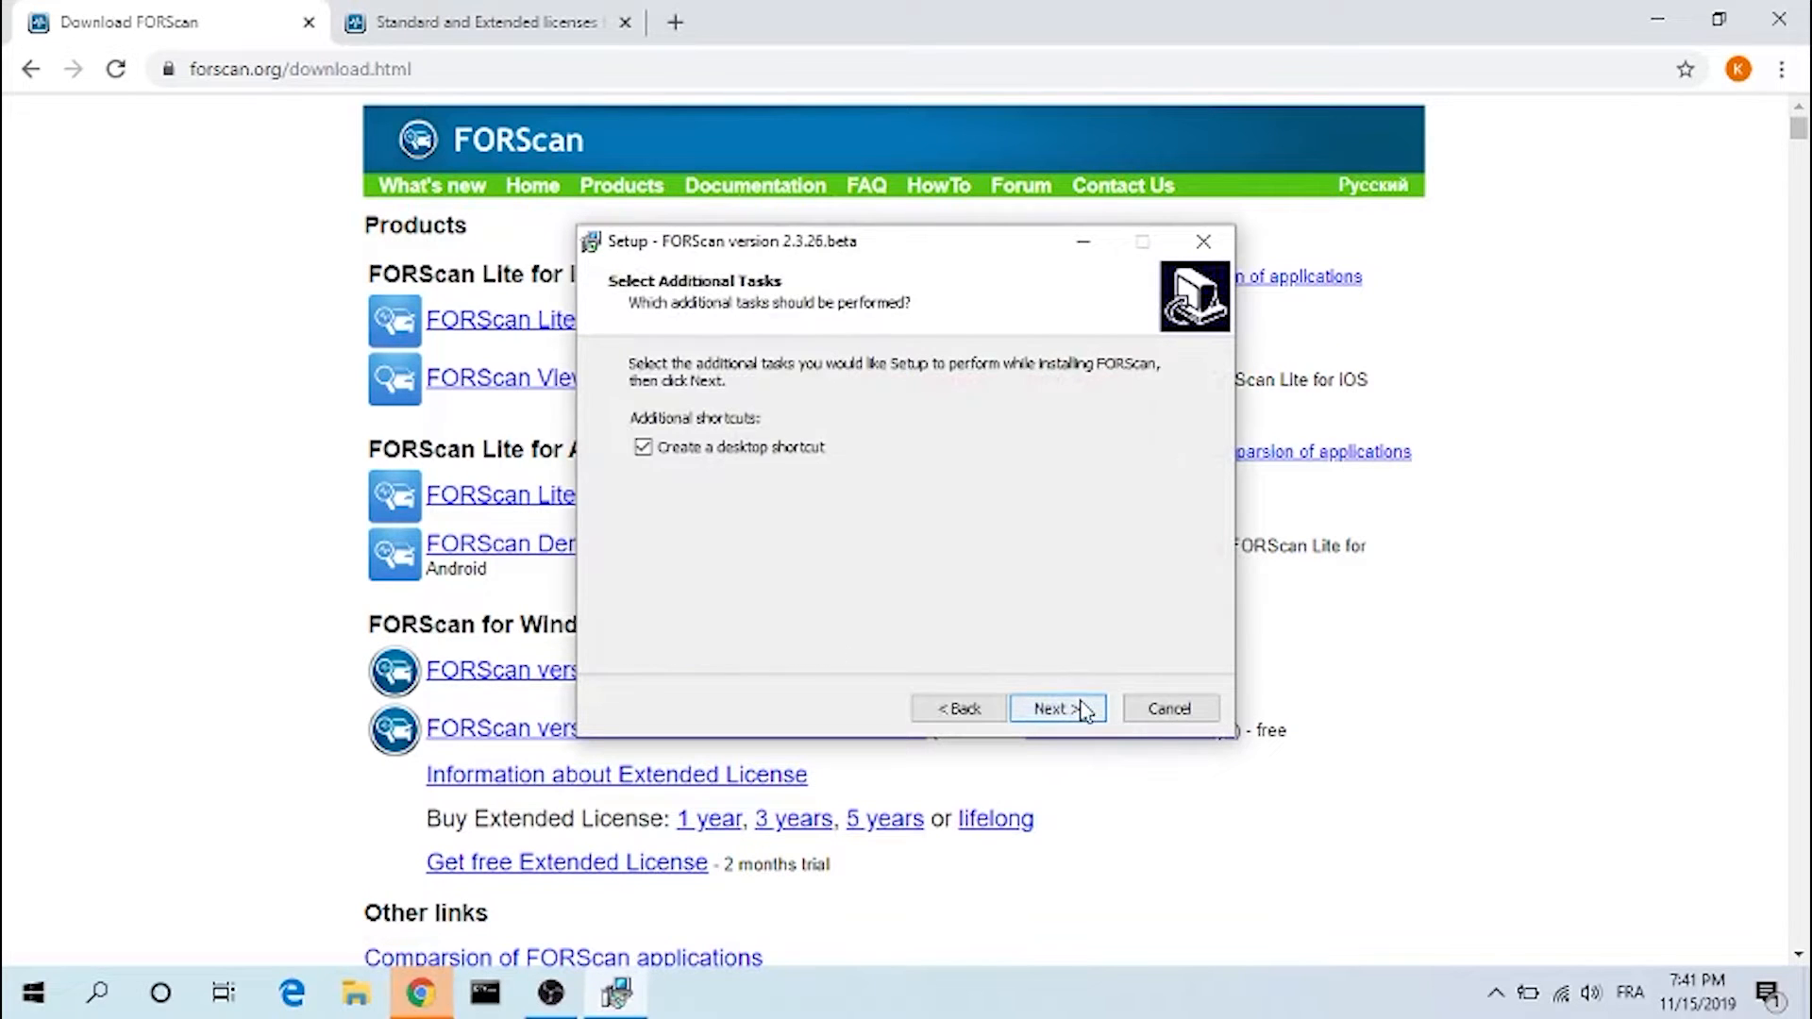
pyautogui.click(1052, 708)
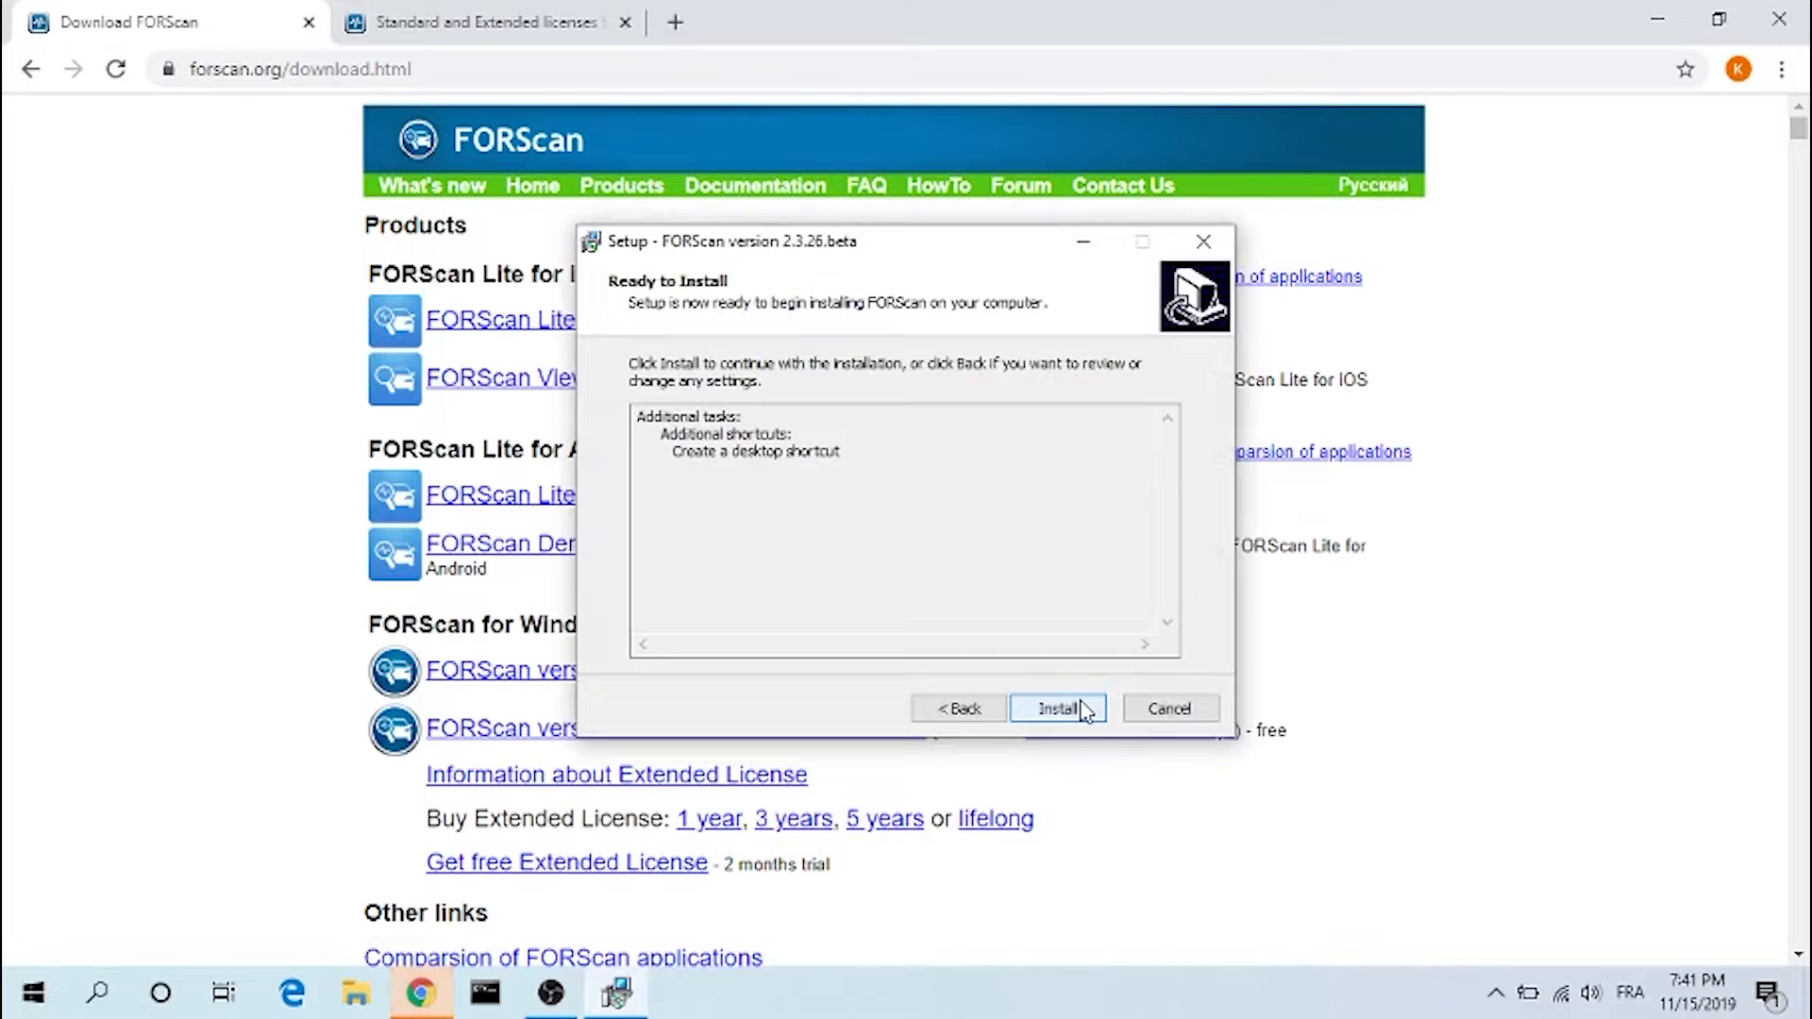
pyautogui.click(1057, 708)
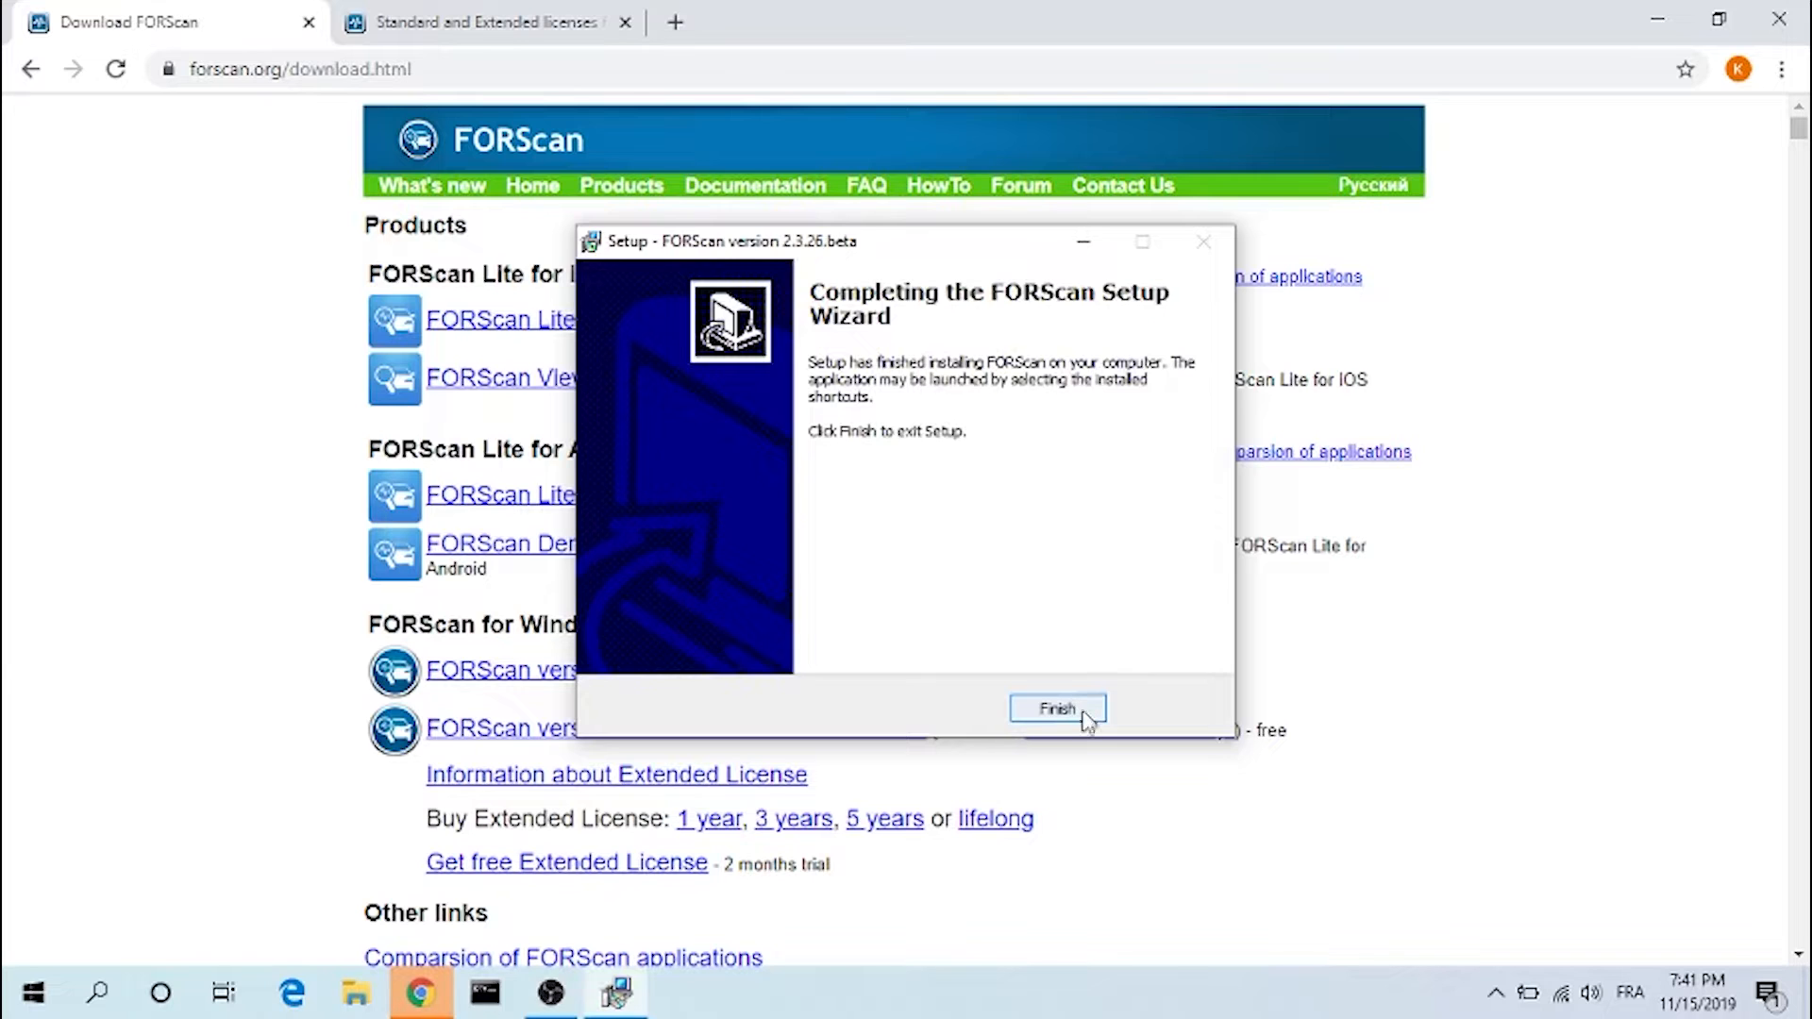
pyautogui.click(1055, 708)
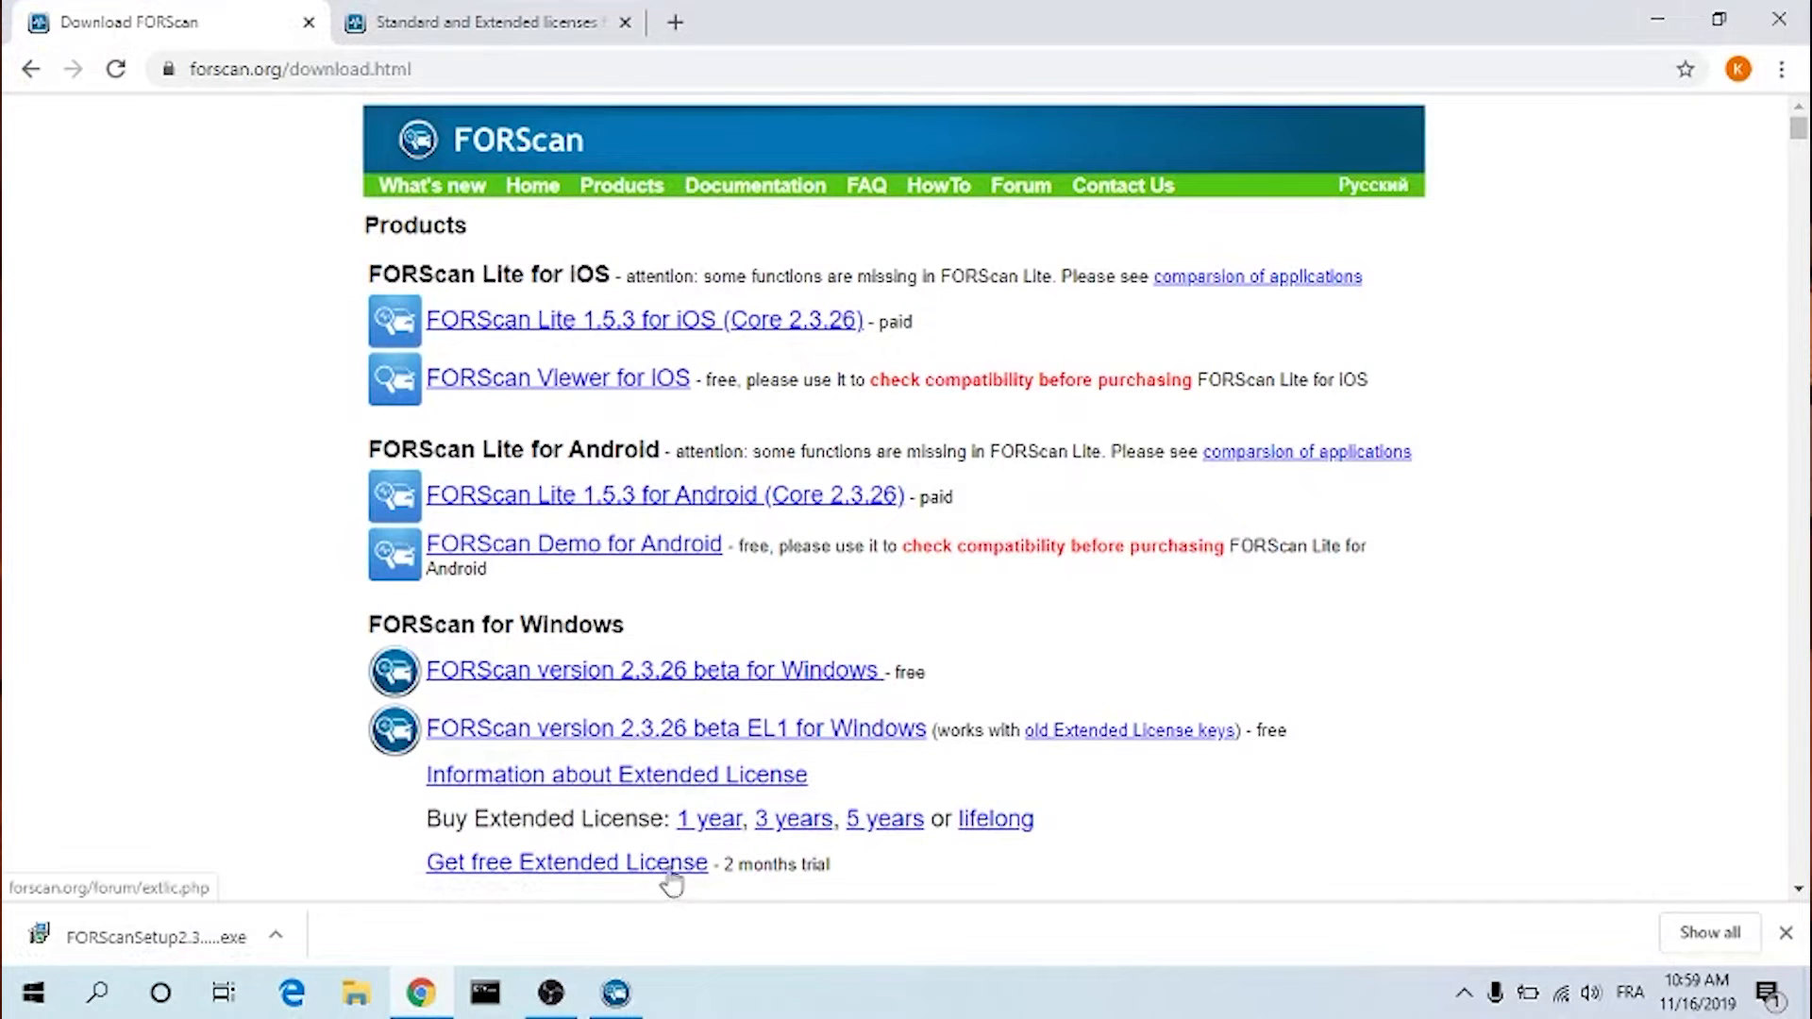
# - Go to the free Extended License page and start registering a new forum account
pyautogui.click(564, 863)
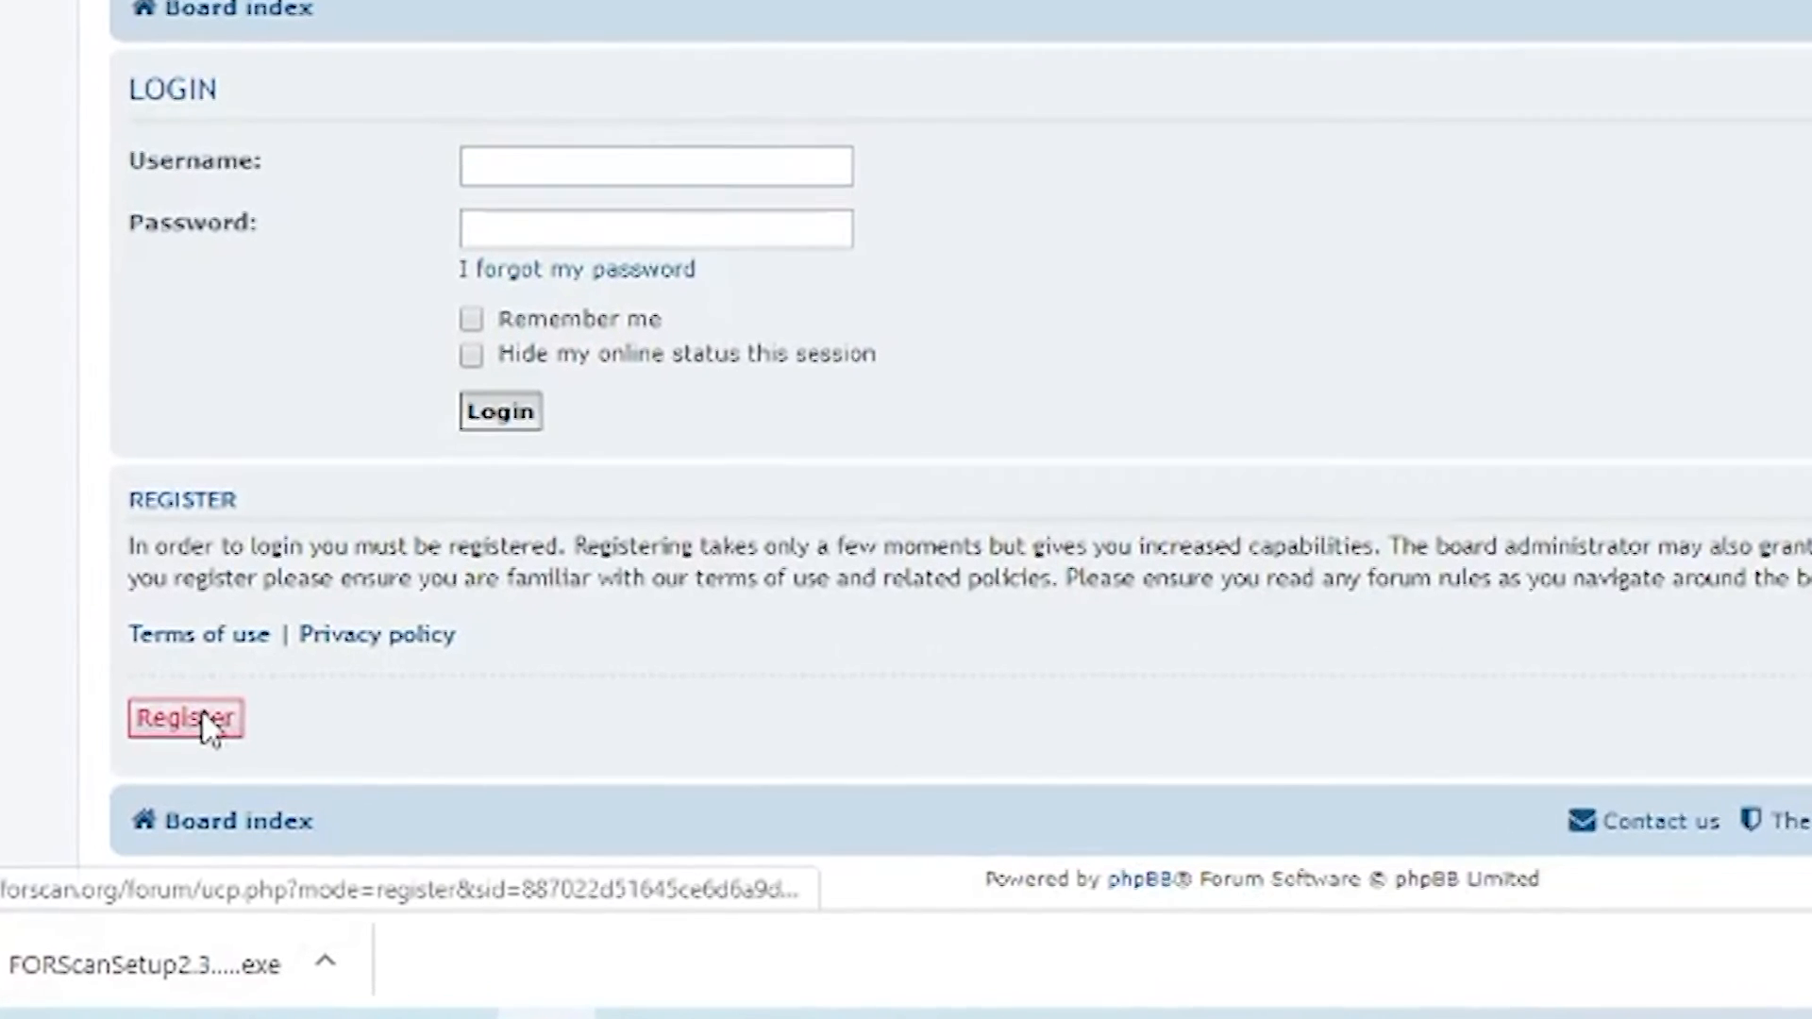
pyautogui.click(185, 717)
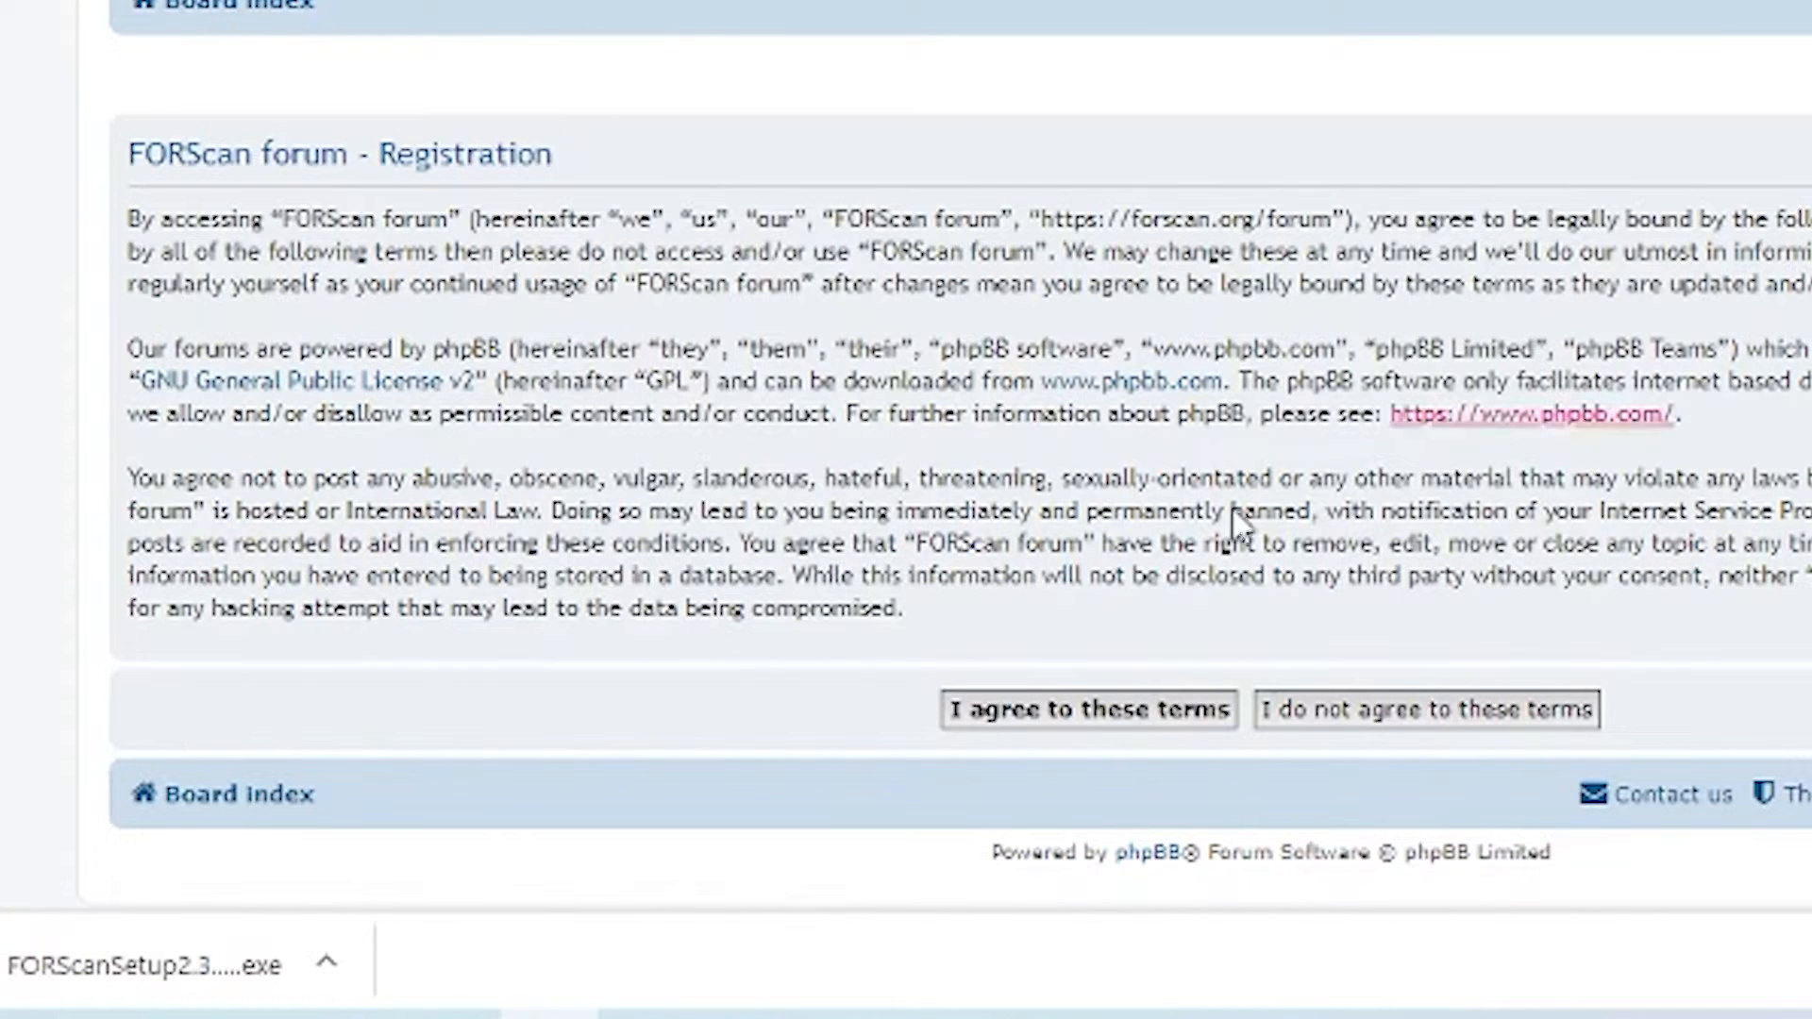
# - Agree to the terms, keep British English as language and enter the Ford Fusion vehicle
pyautogui.click(1087, 709)
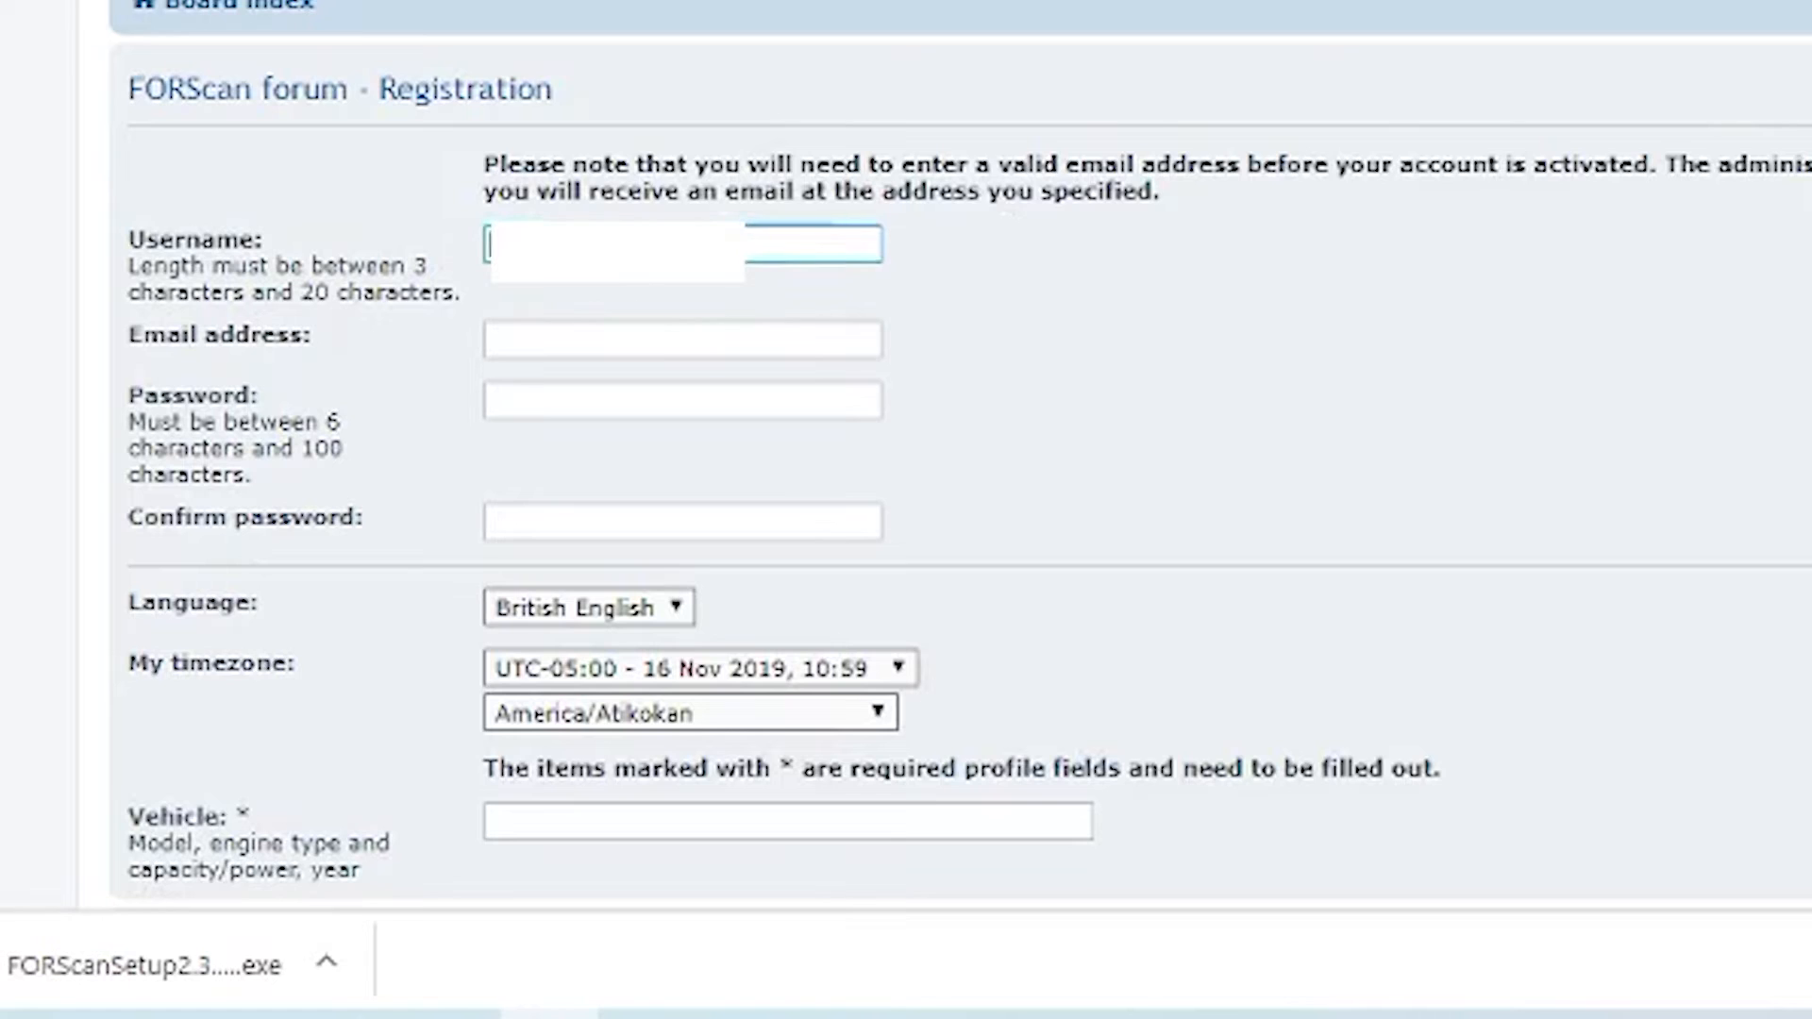
pyautogui.click(587, 606)
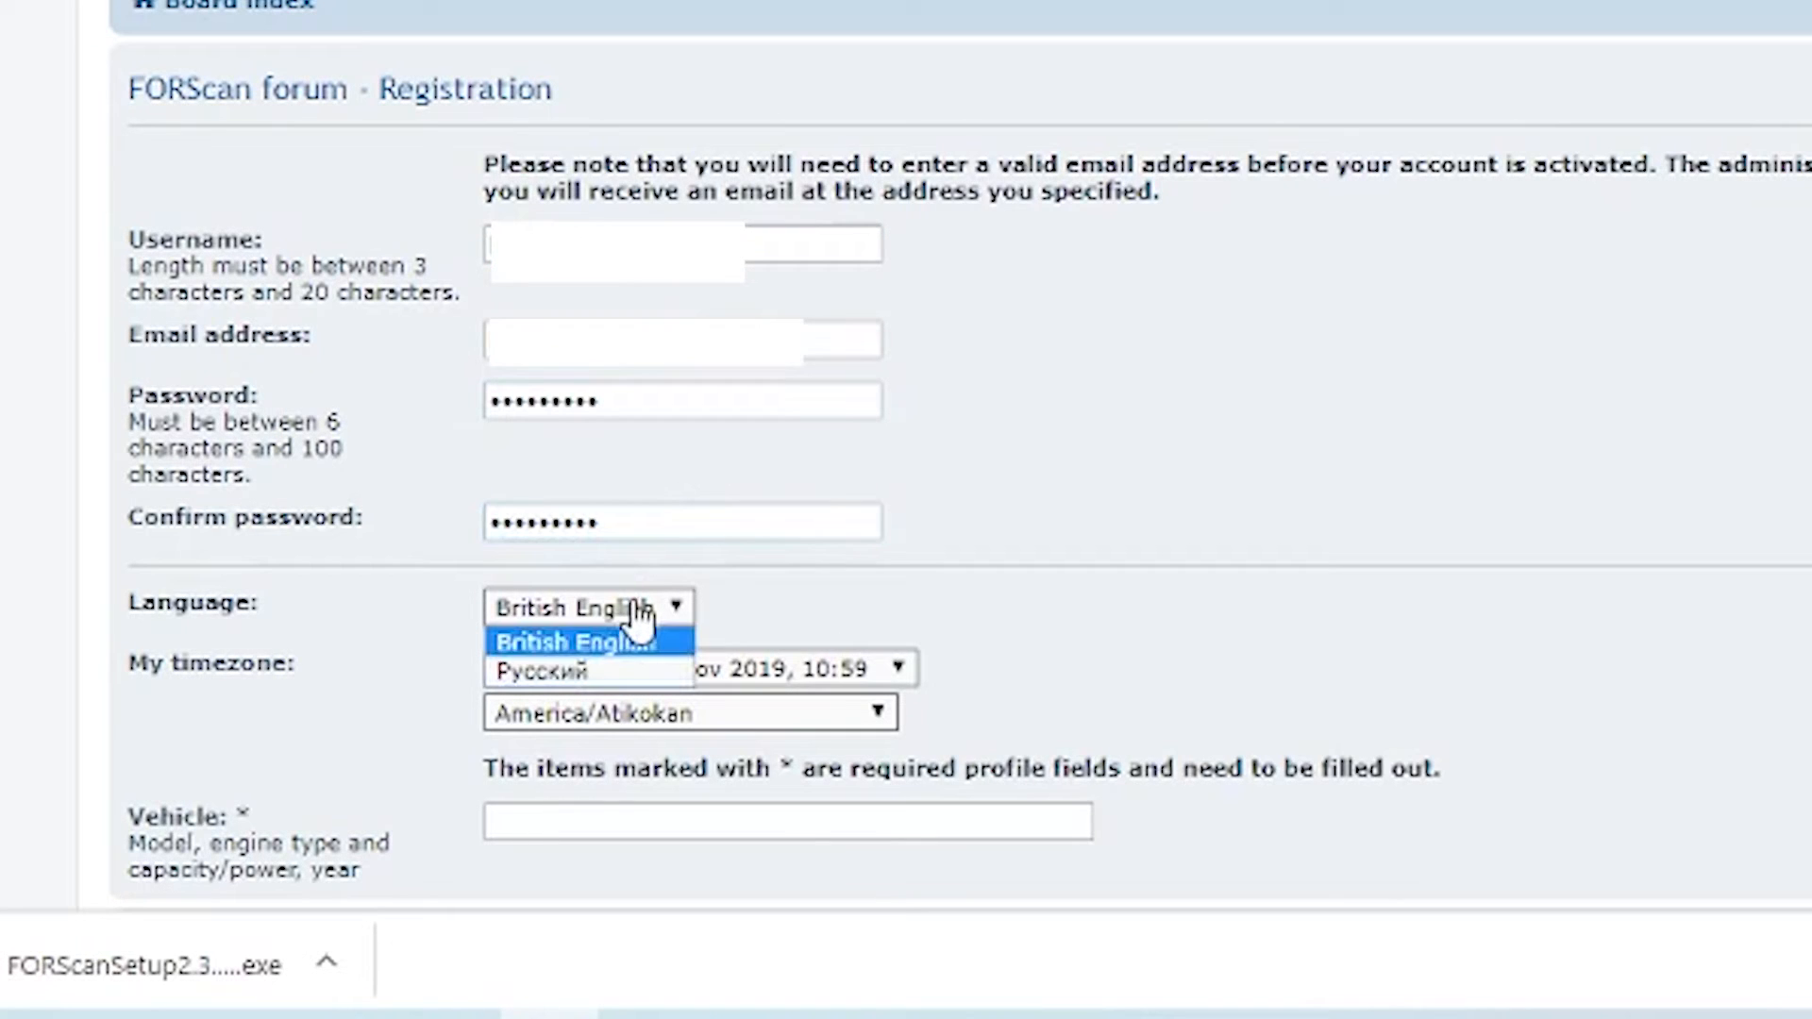
pyautogui.click(574, 641)
pyautogui.write('2011 fo')
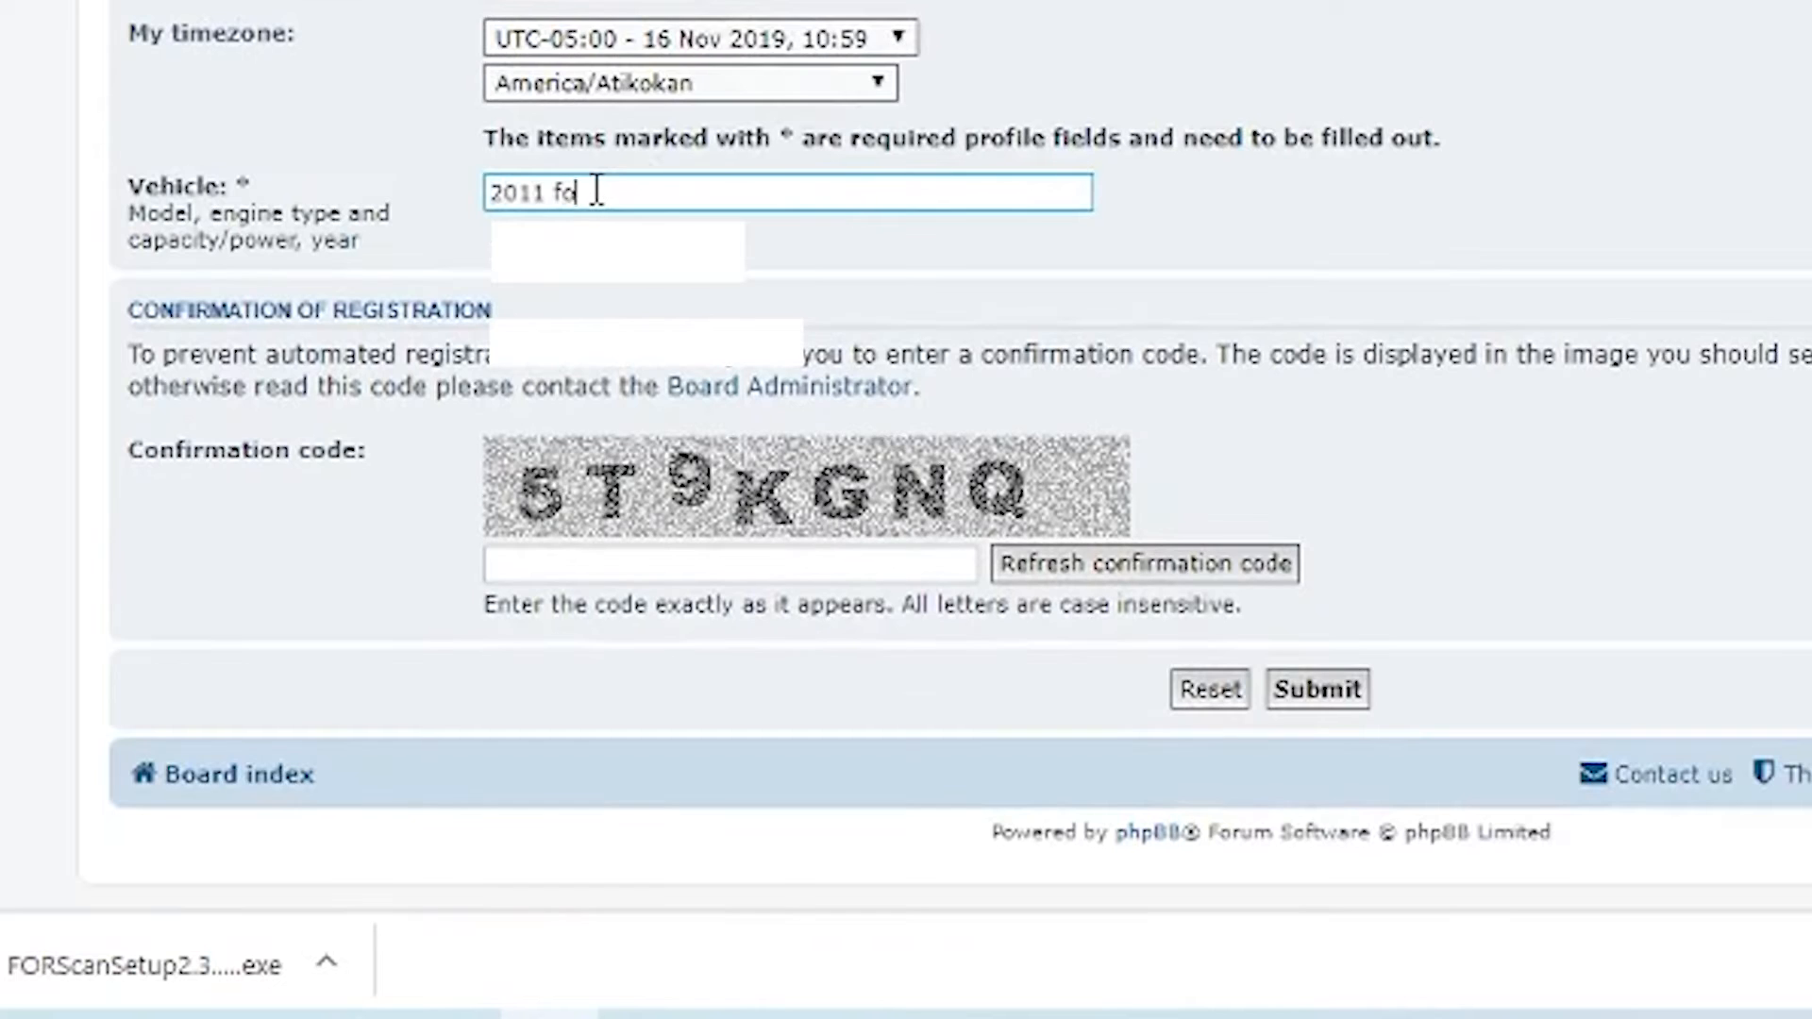
pyautogui.write('rd Fus')
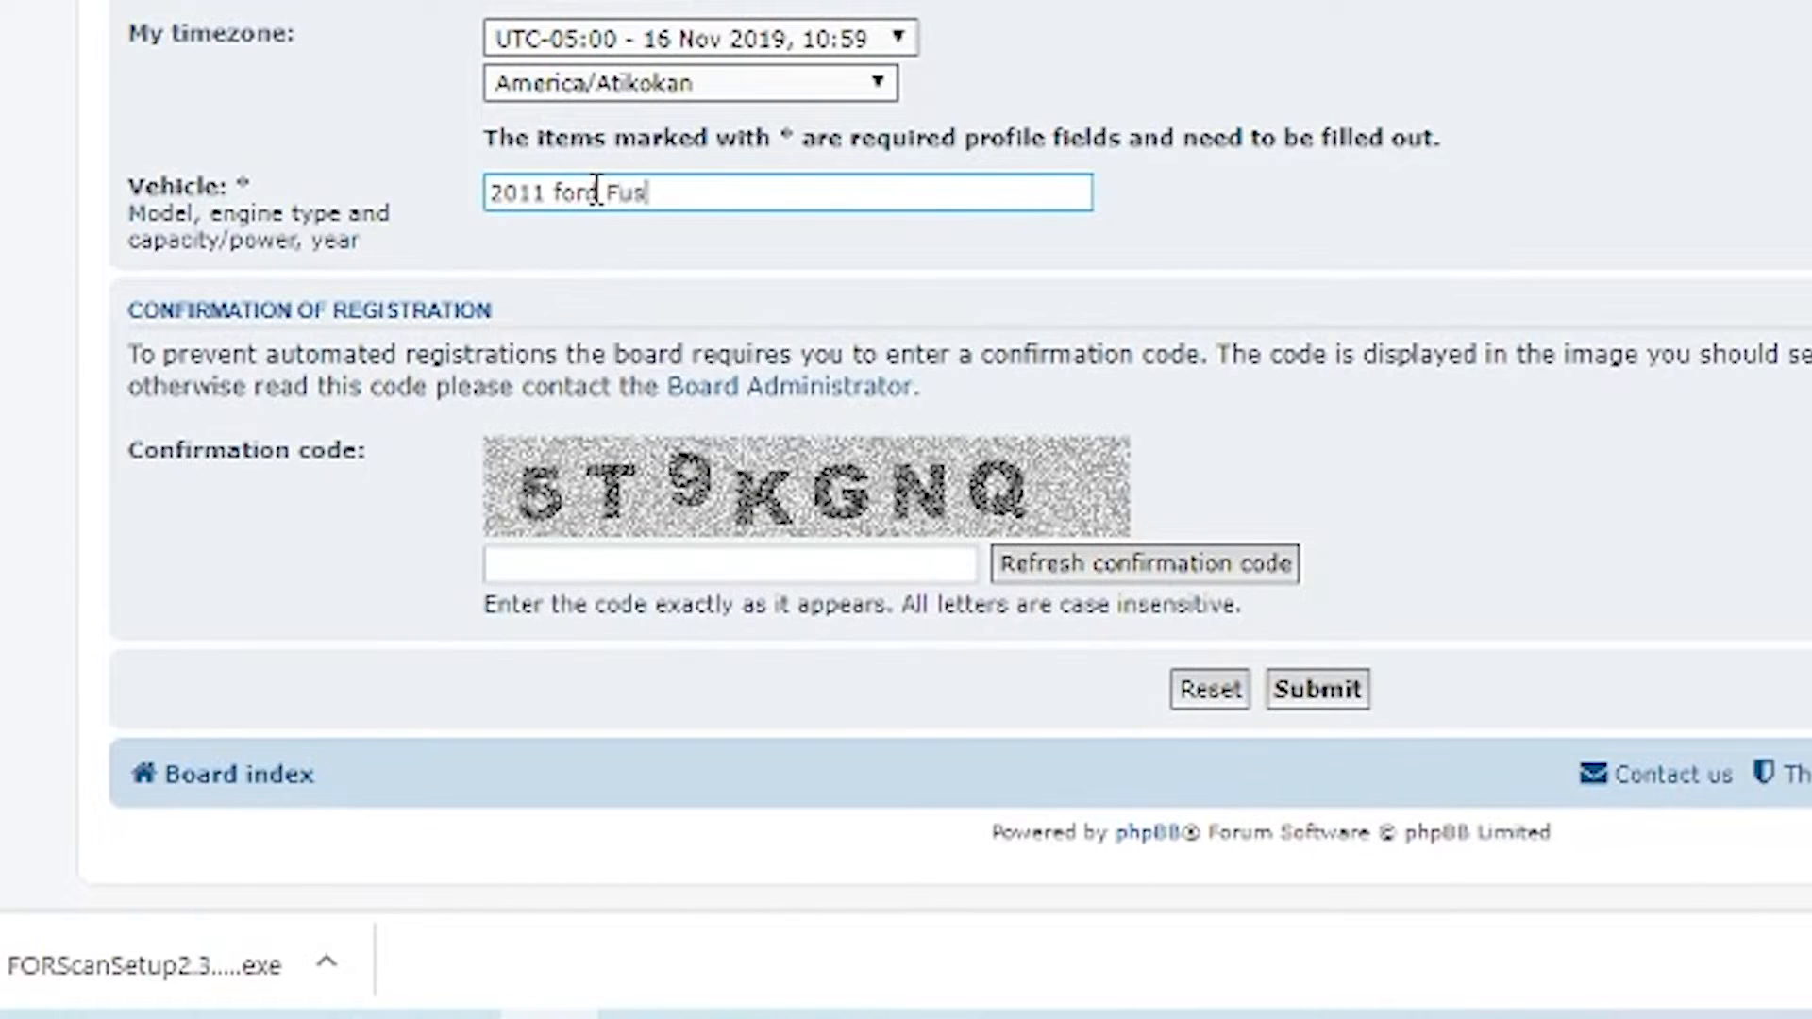